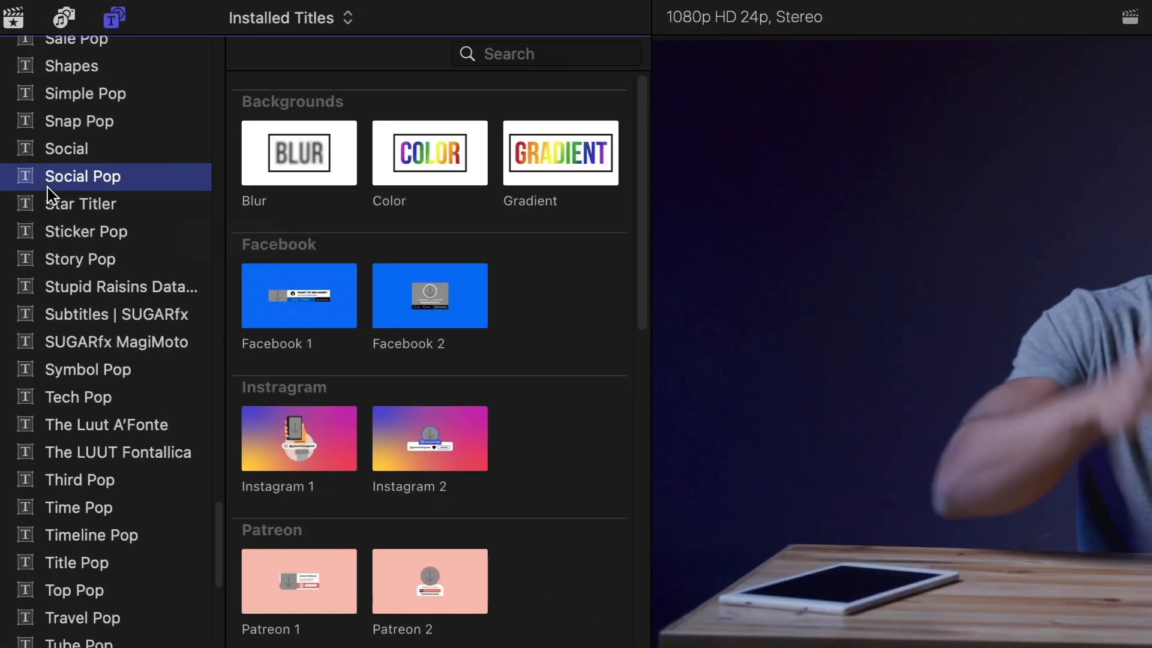
- Show the Social Pop title templates and scroll down to the Universal designs
click(114, 17)
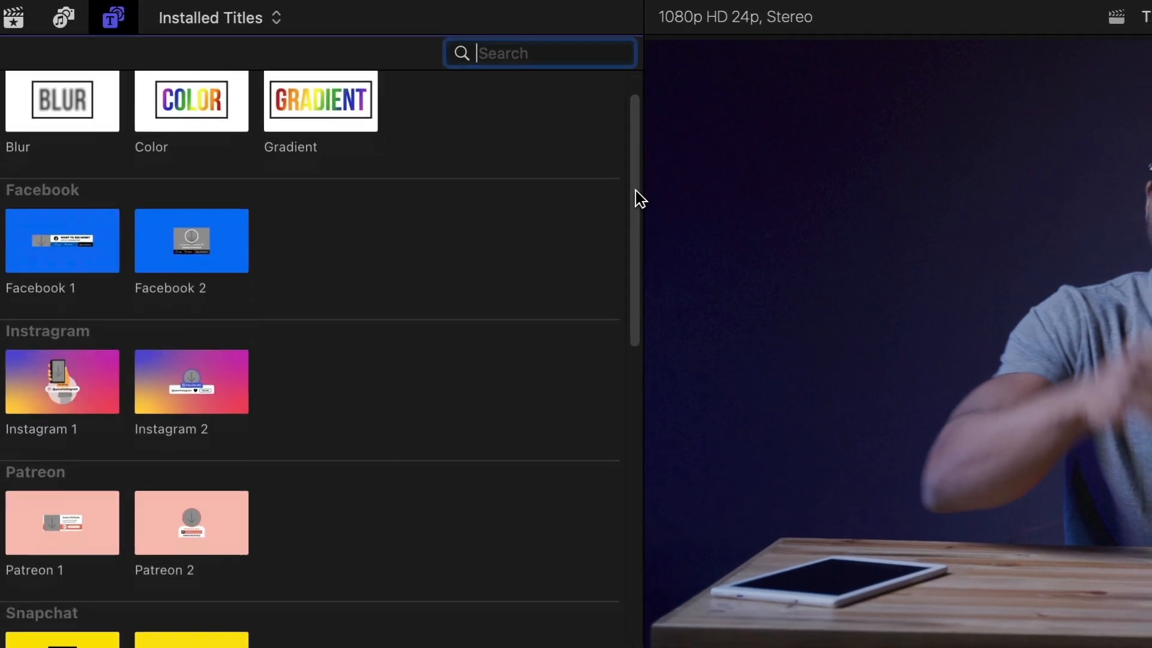
scroll(down, 3)
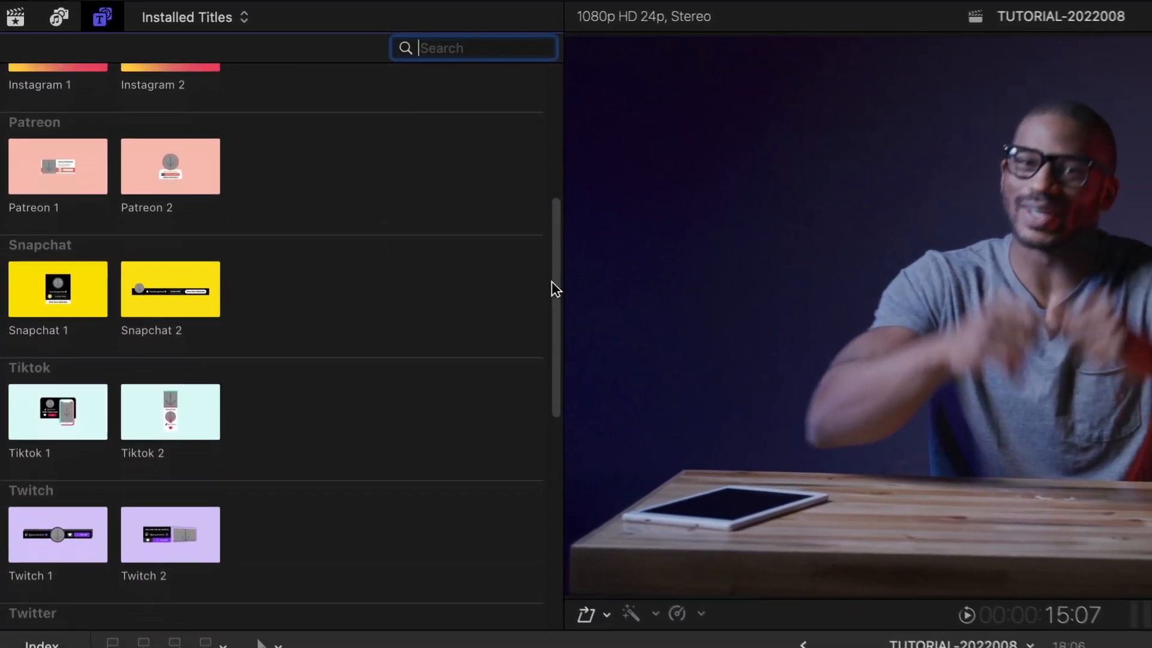
scroll(down, 3)
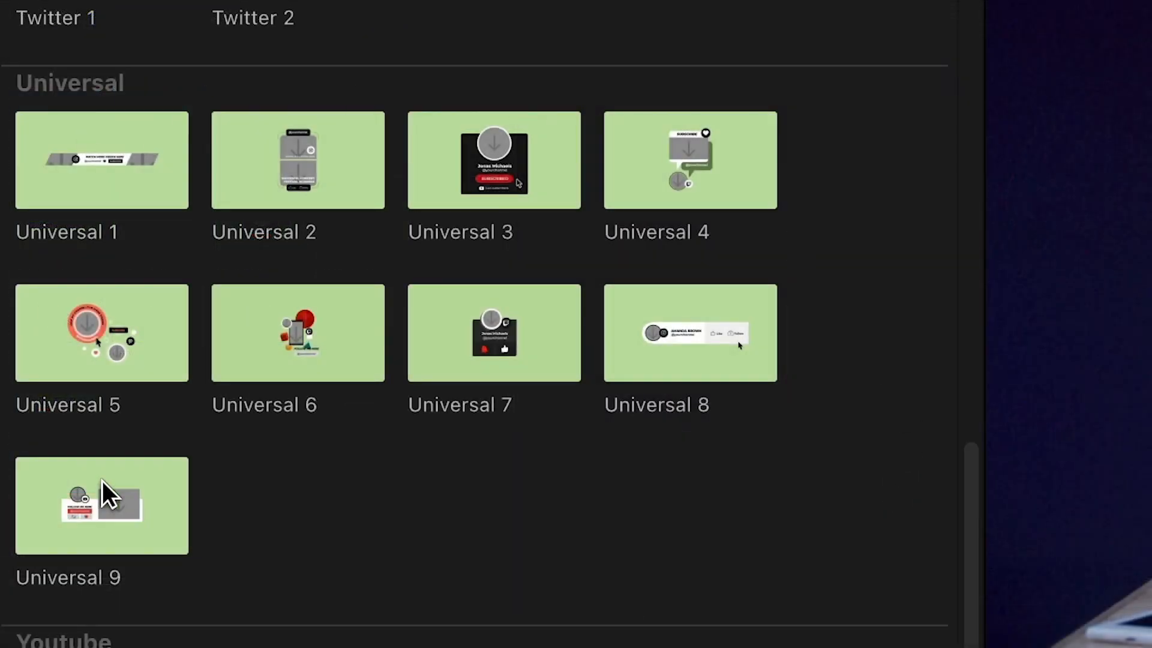
mouse_move(843, 605)
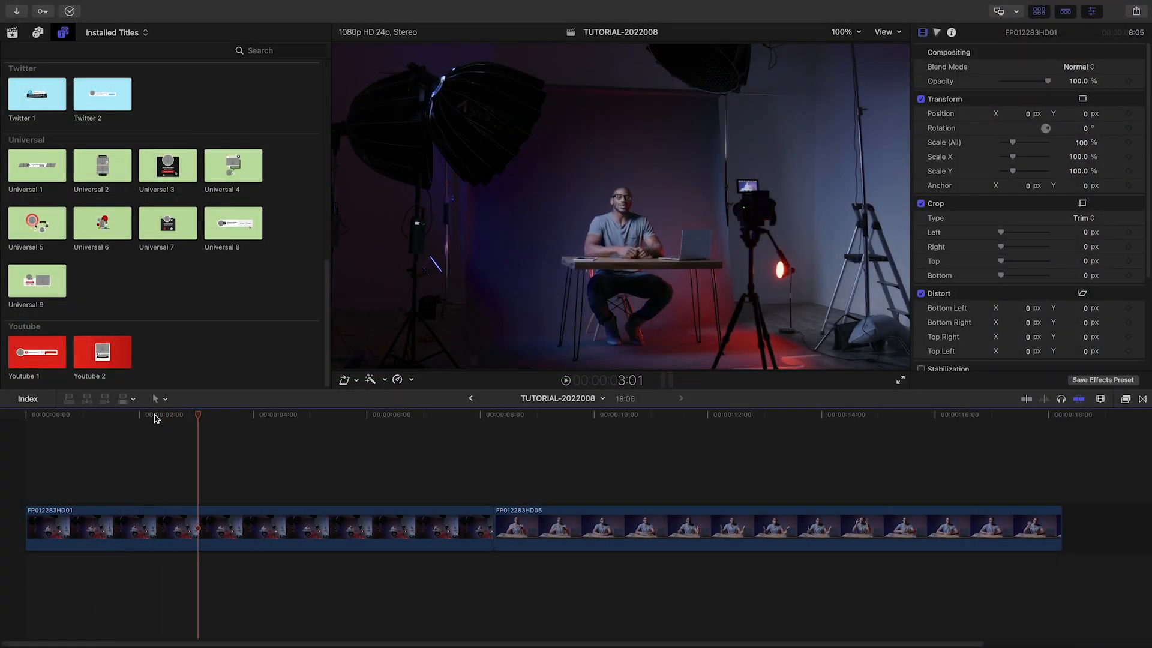
- Scroll the Title Inspector to show the Tiktok 1 title's Drop Zone 1 settings
scroll(up, 3)
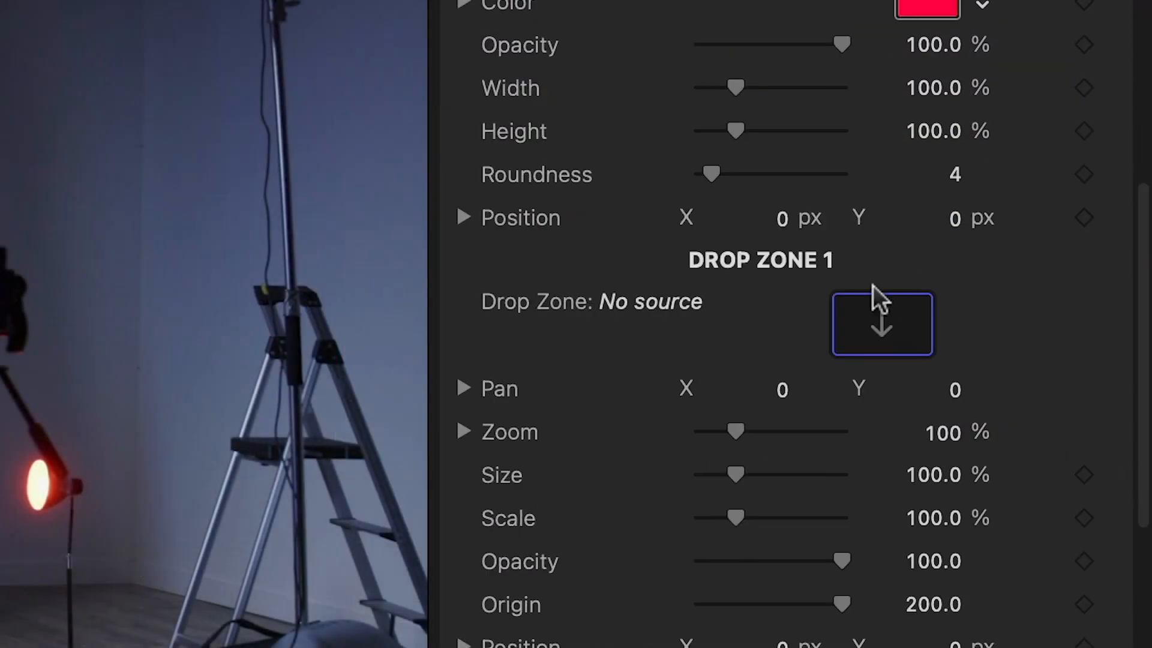
- Fill the first drop zone with Profile Pic and the second with Profile Clip
click(881, 323)
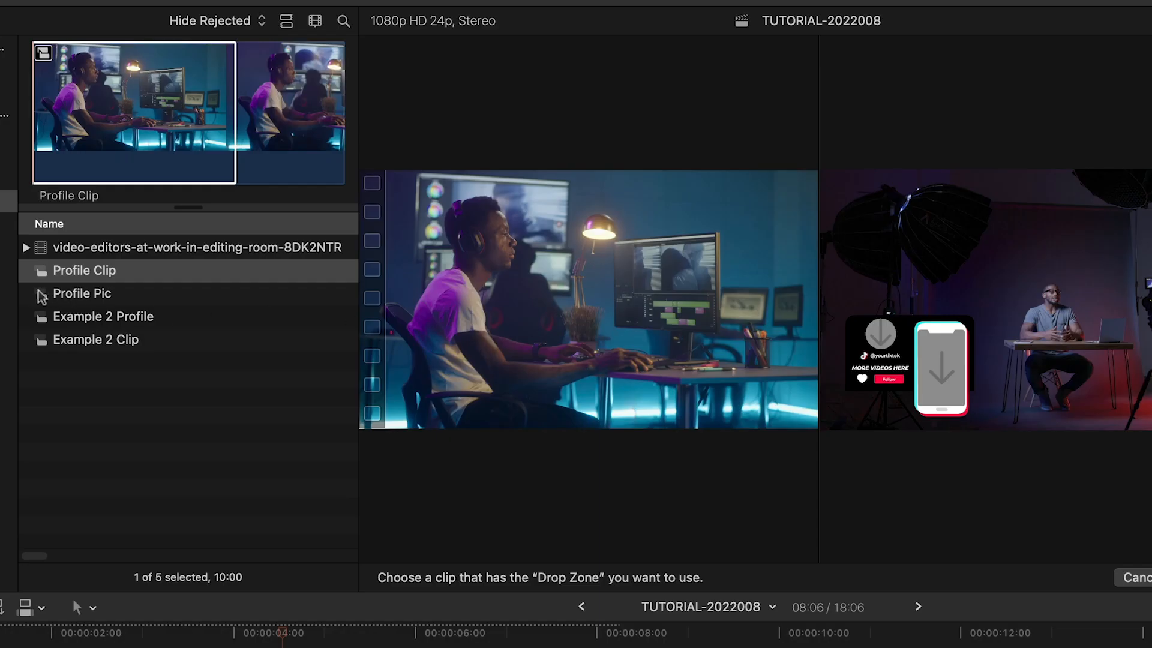
click(82, 294)
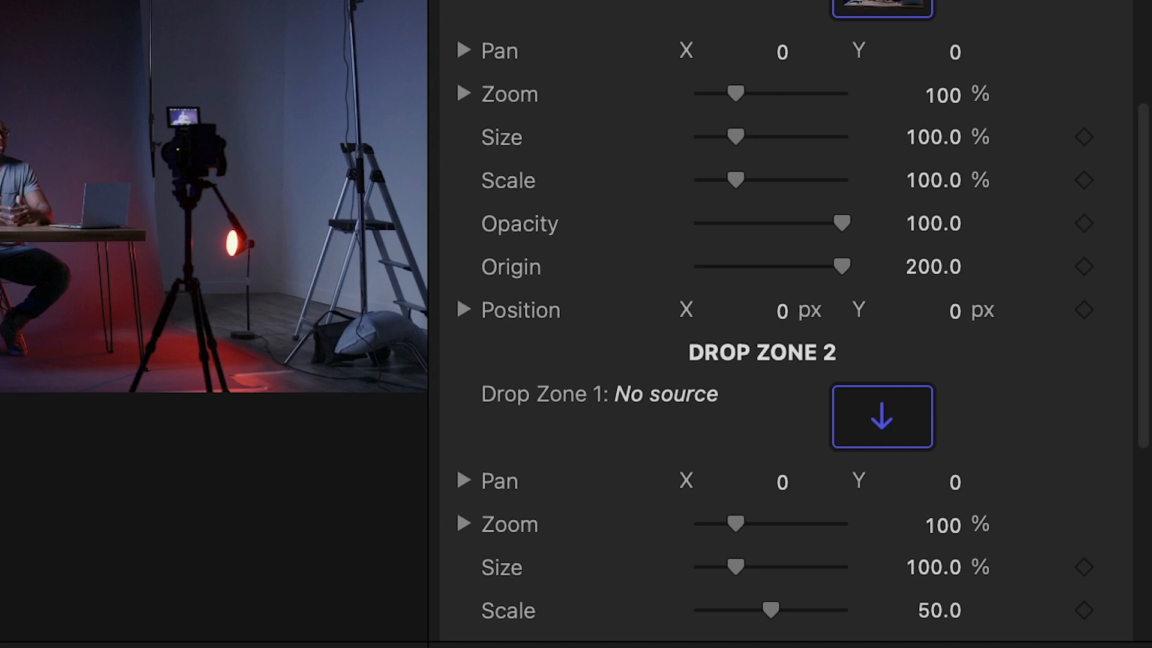
click(881, 416)
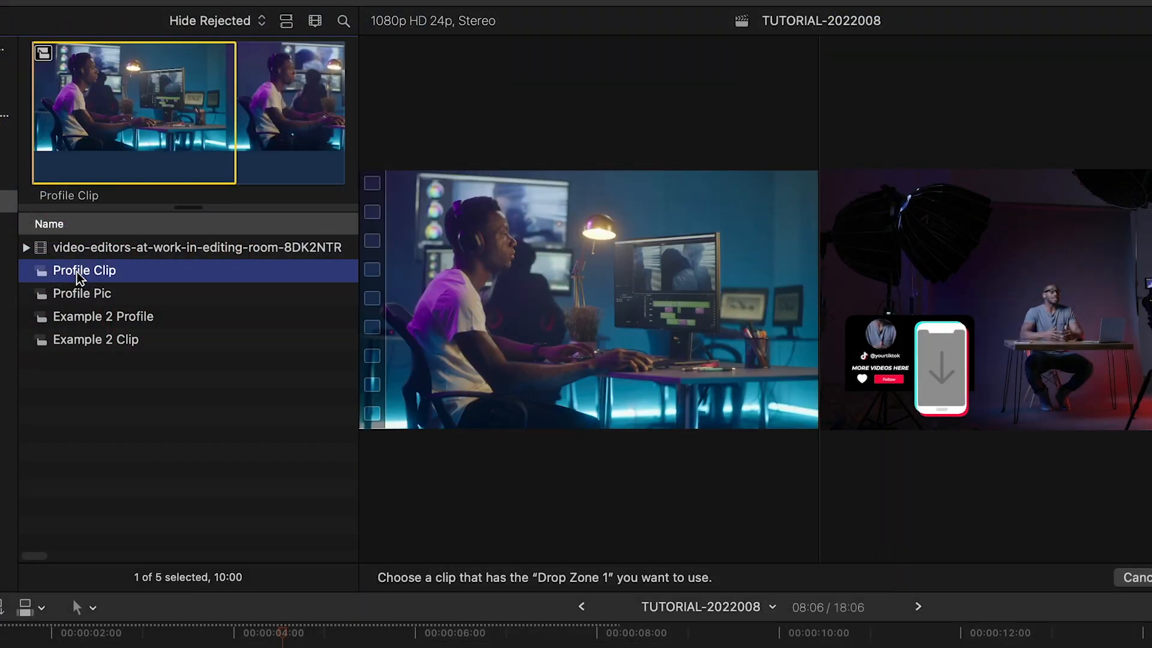
click(911, 448)
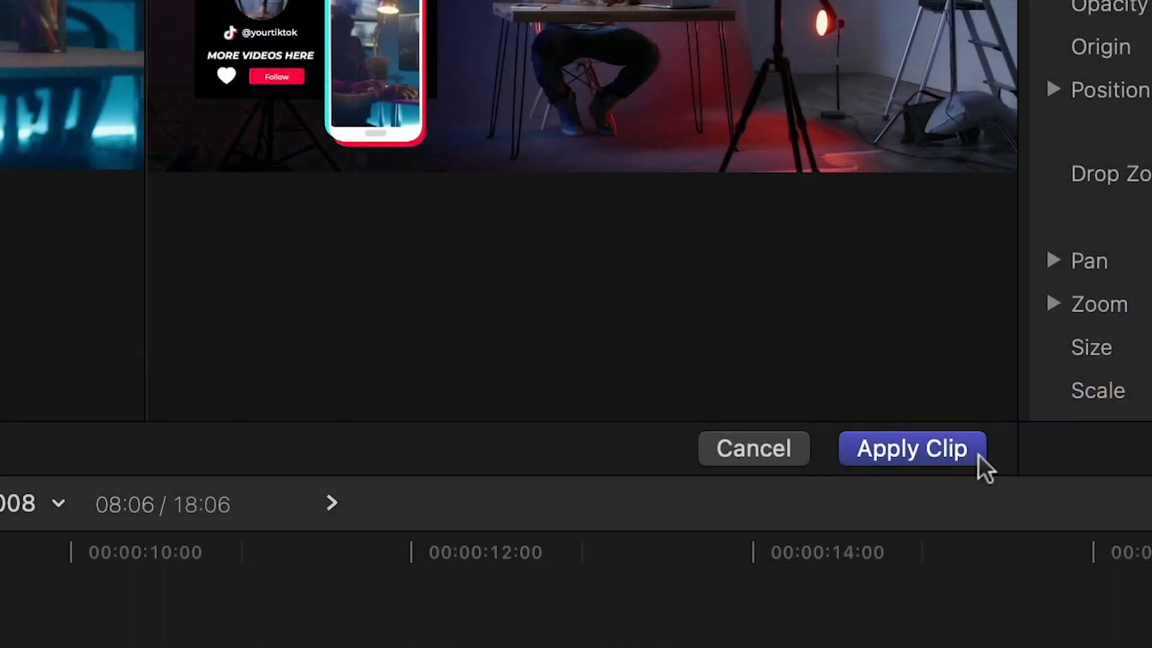
click(910, 448)
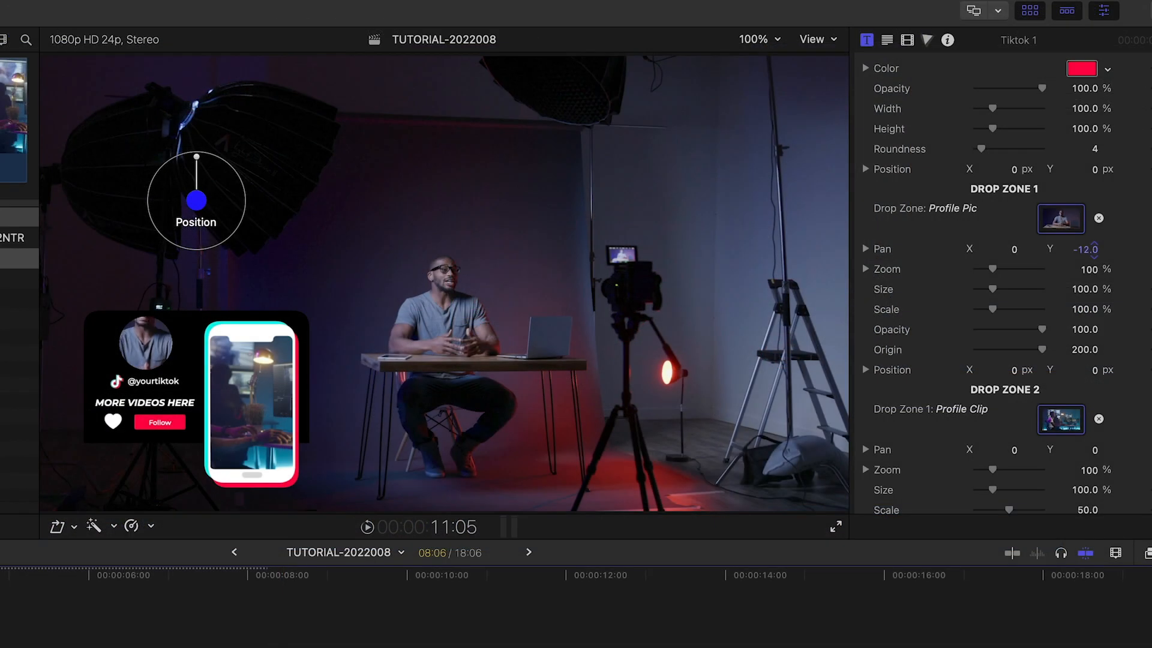
- Scroll the TikTok title's settings and pick a red banner colour
scroll(down, 3)
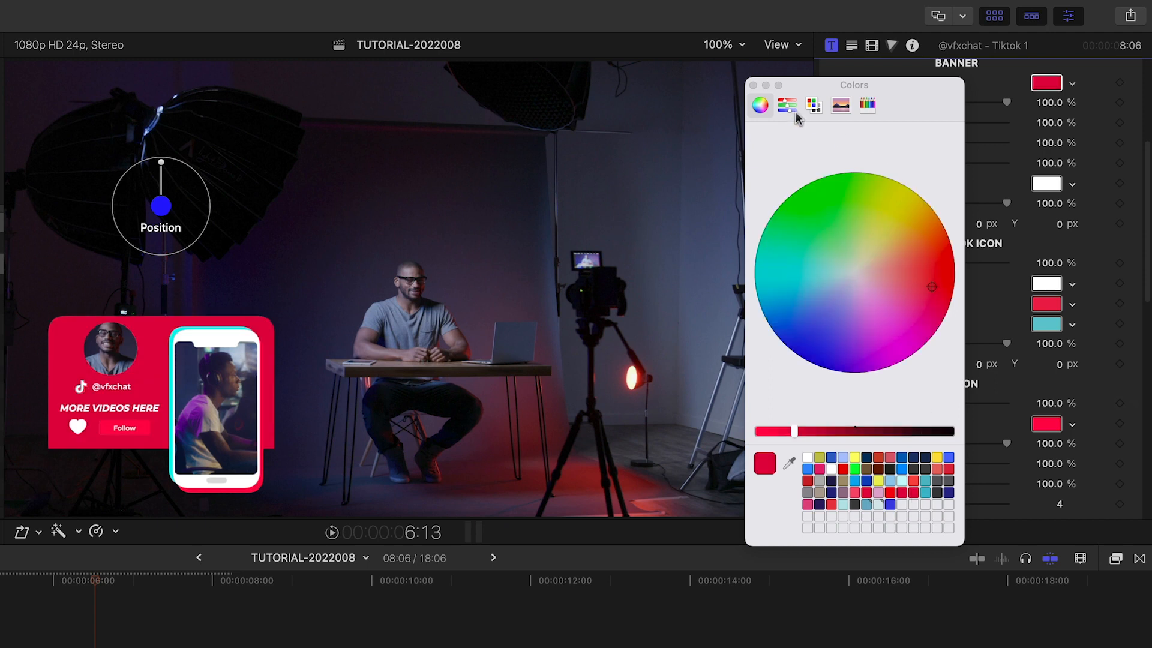
click(753, 85)
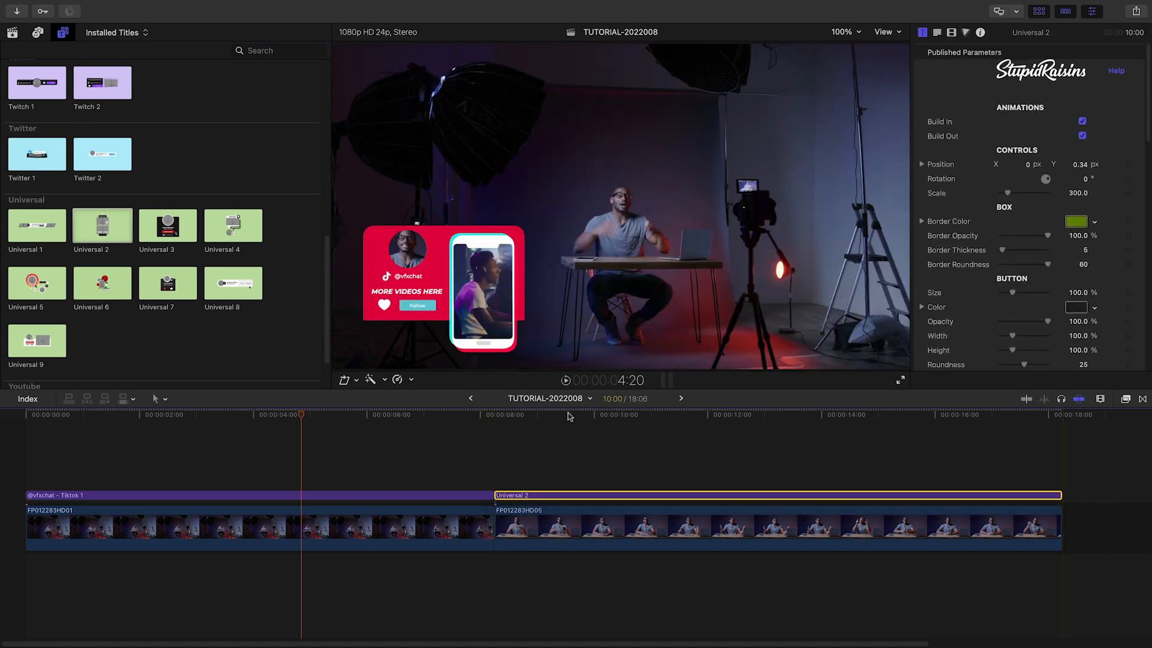
- Move the playhead over the Universal 2 title on the second clip
click(753, 414)
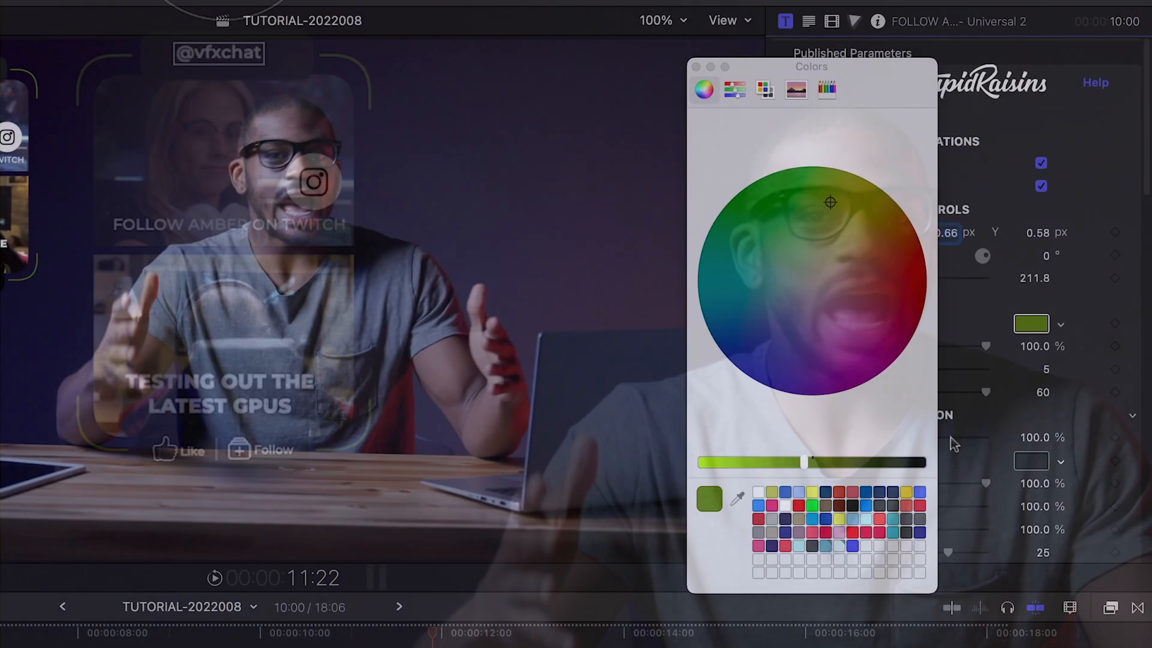
- Change the Universal 2 Social Media Selection from Instagram to Twitch
click(899, 298)
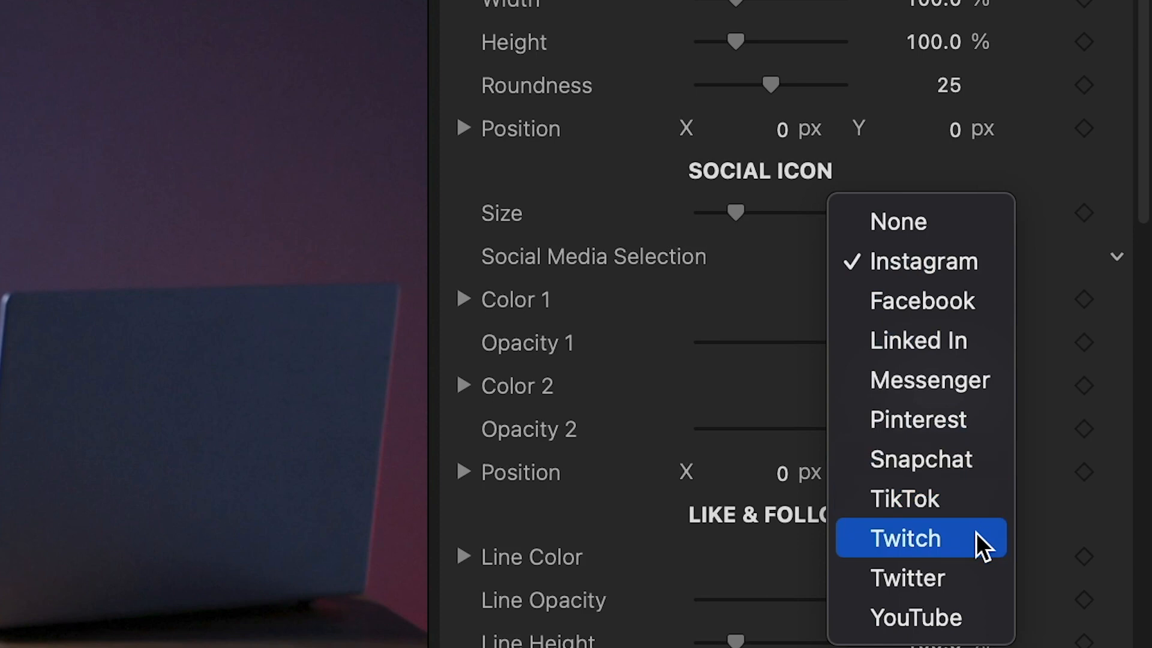
click(905, 537)
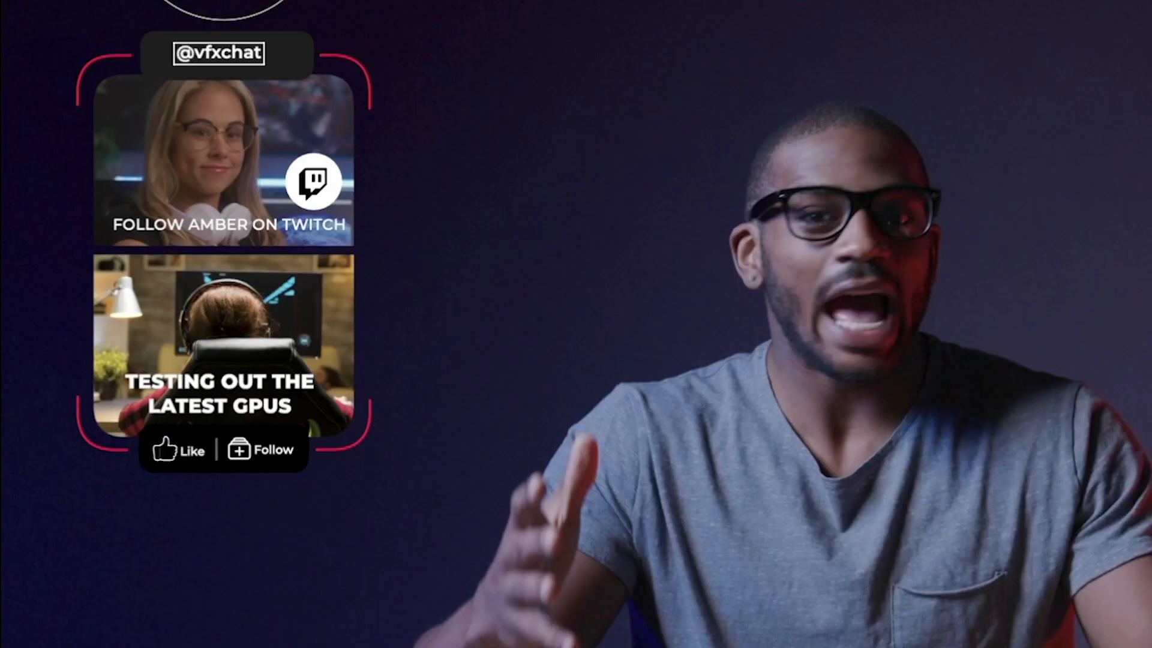